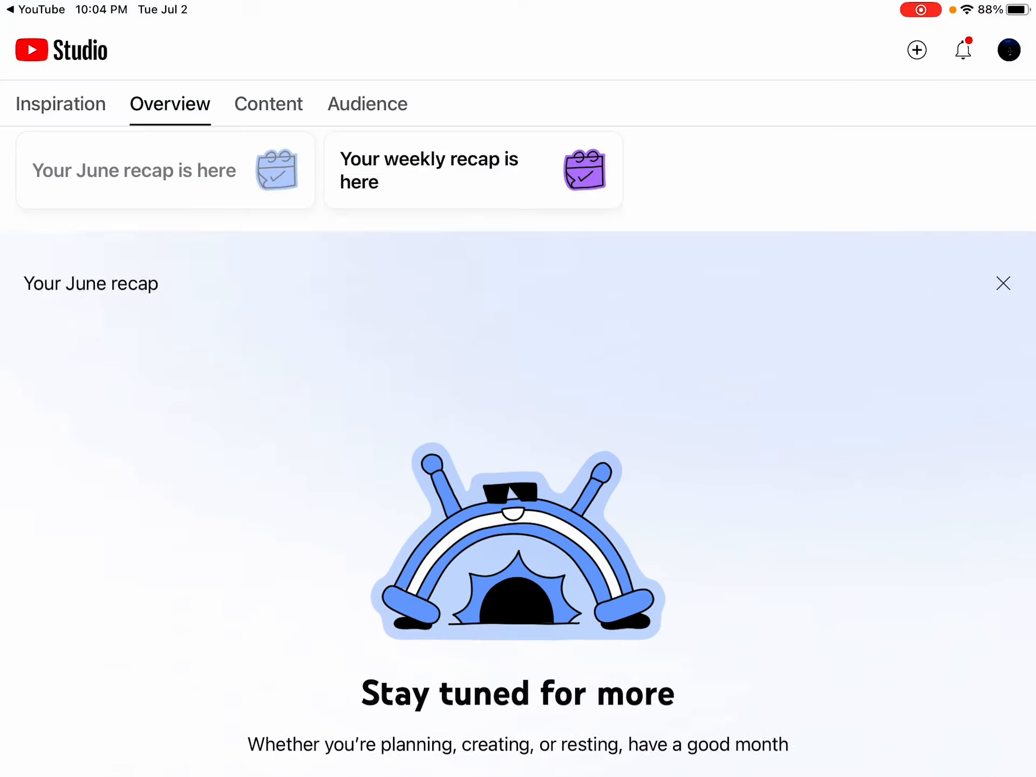
# Step: Open the 'Your weekly recap is here' card for Jun 24 – Jun 30 from the Overview
pyautogui.click(473, 170)
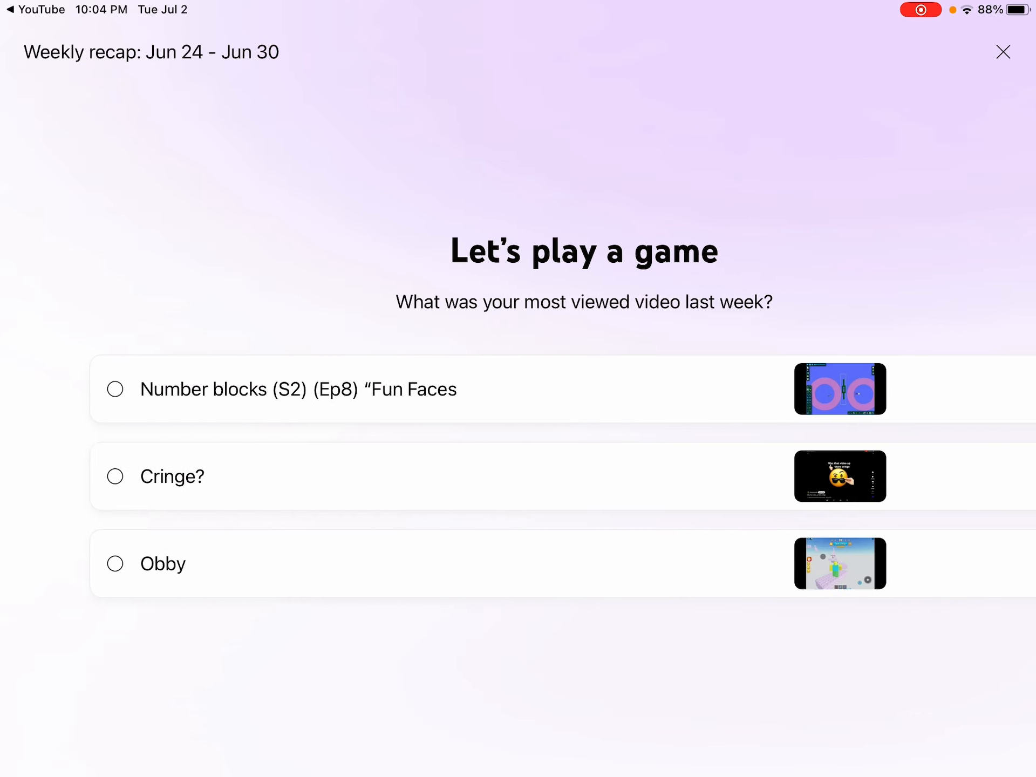
# Step: Answer the most-viewed quiz with the Number blocks episode and close the recap
pyautogui.click(114, 476)
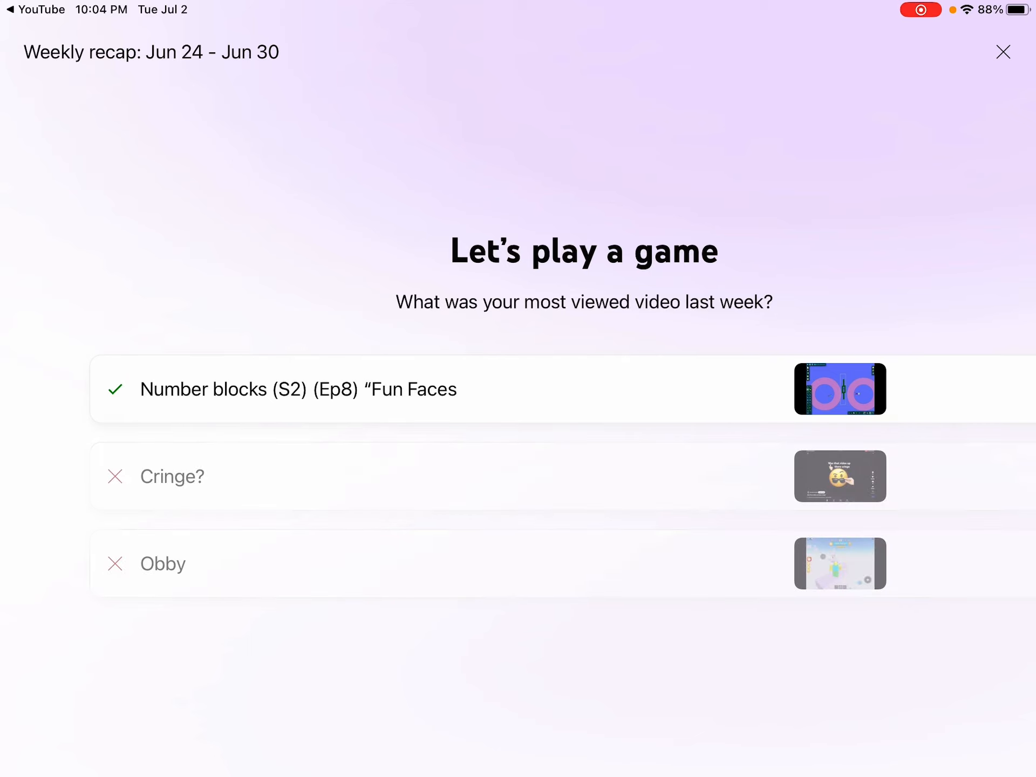
pyautogui.click(297, 388)
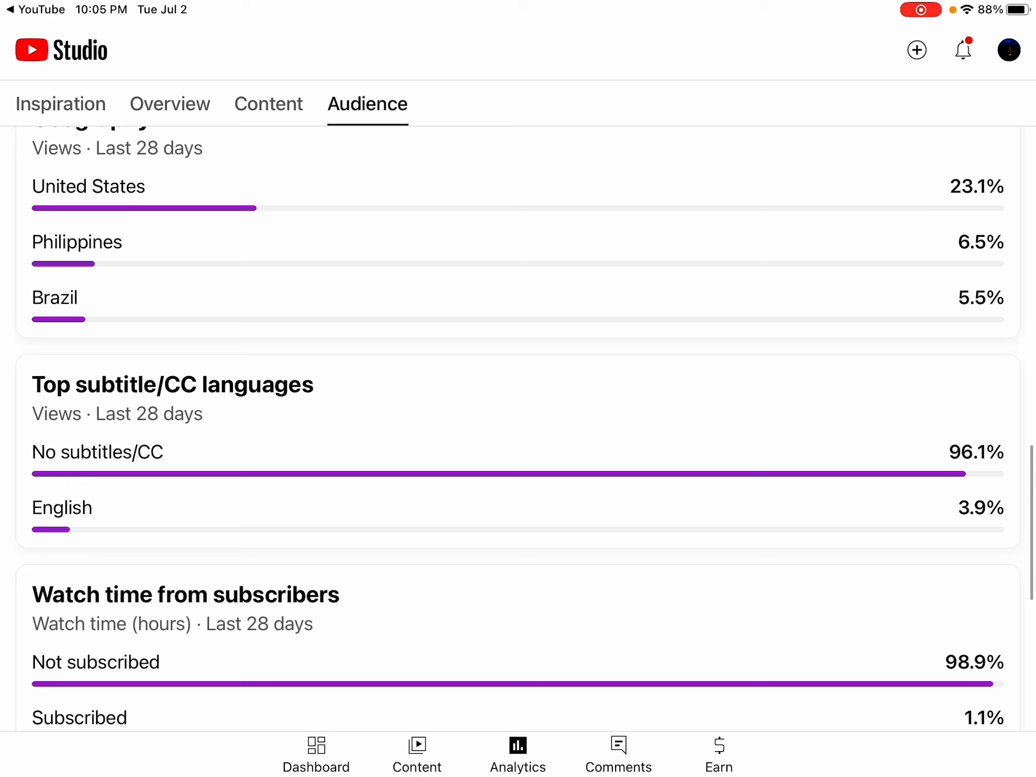
# Step: Read through the Audience geography and subtitle reports, then switch to Inspiration
pyautogui.scroll(-3)
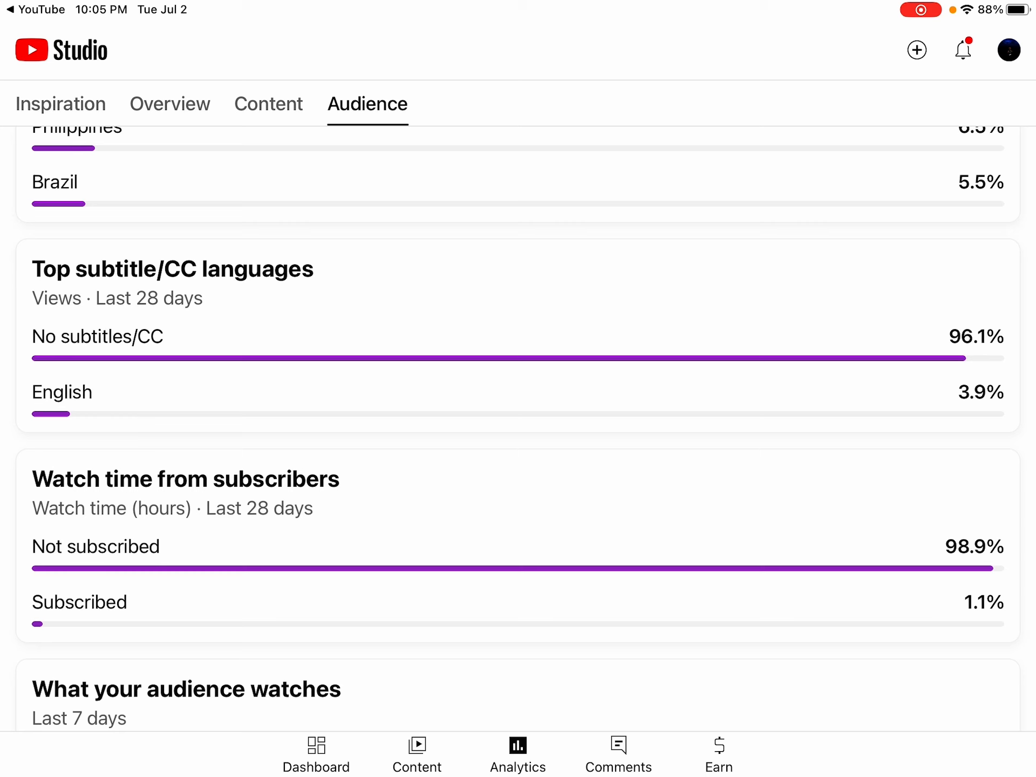
pyautogui.scroll(-3)
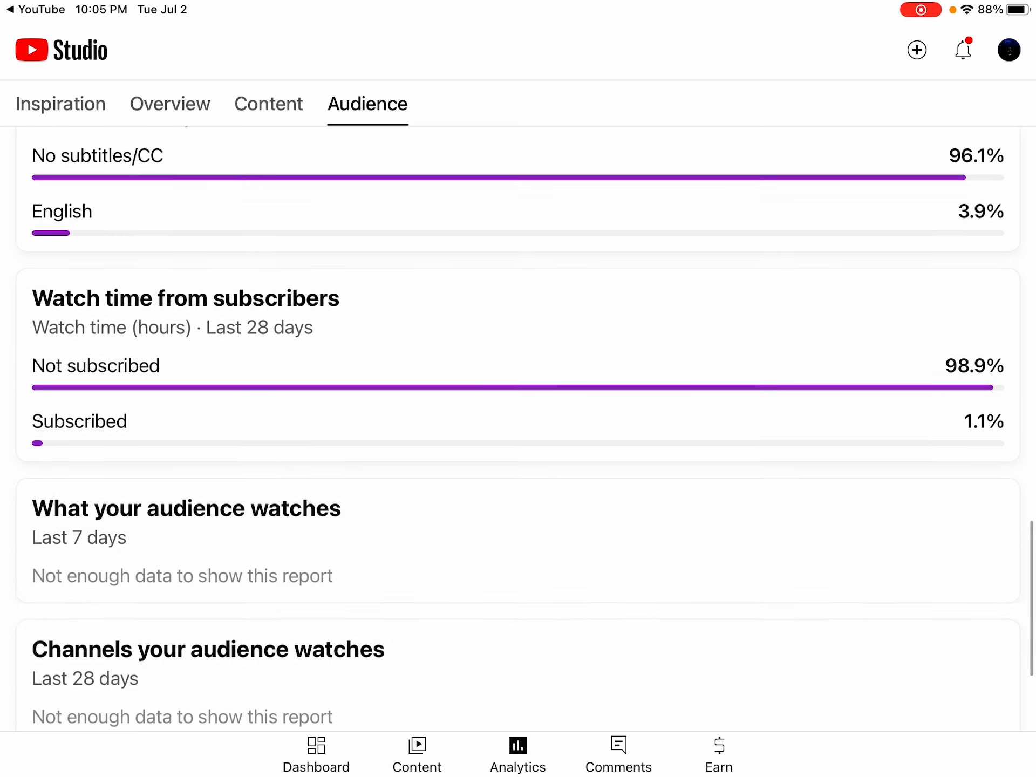
pyautogui.scroll(-3)
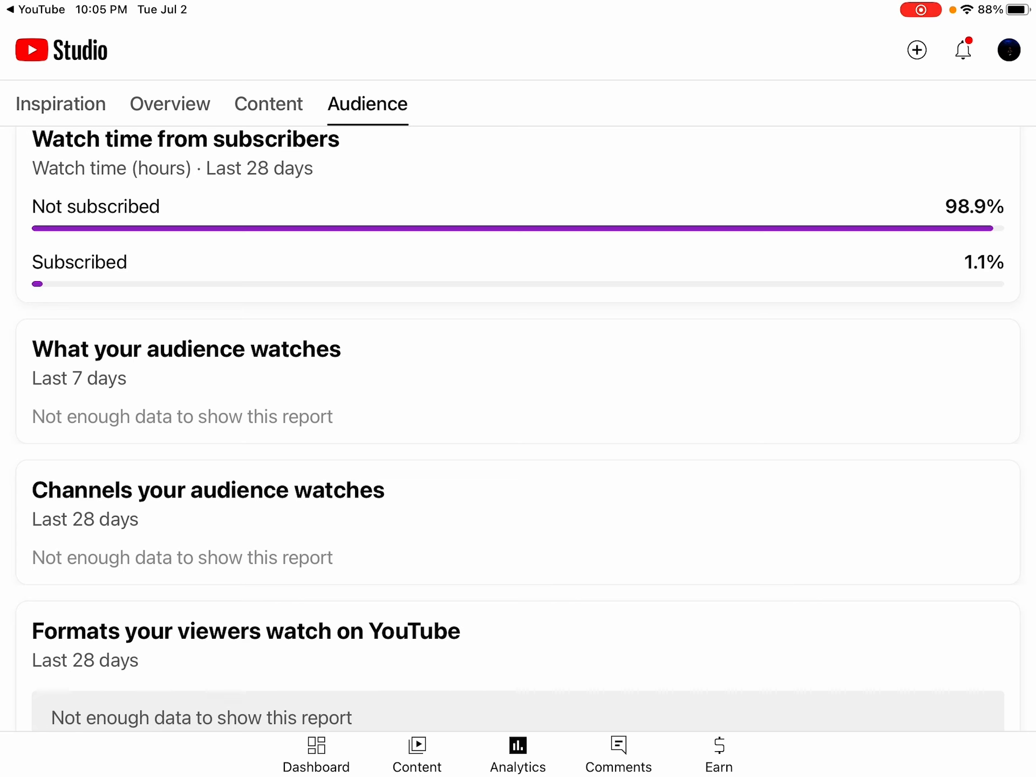
pyautogui.scroll(-3)
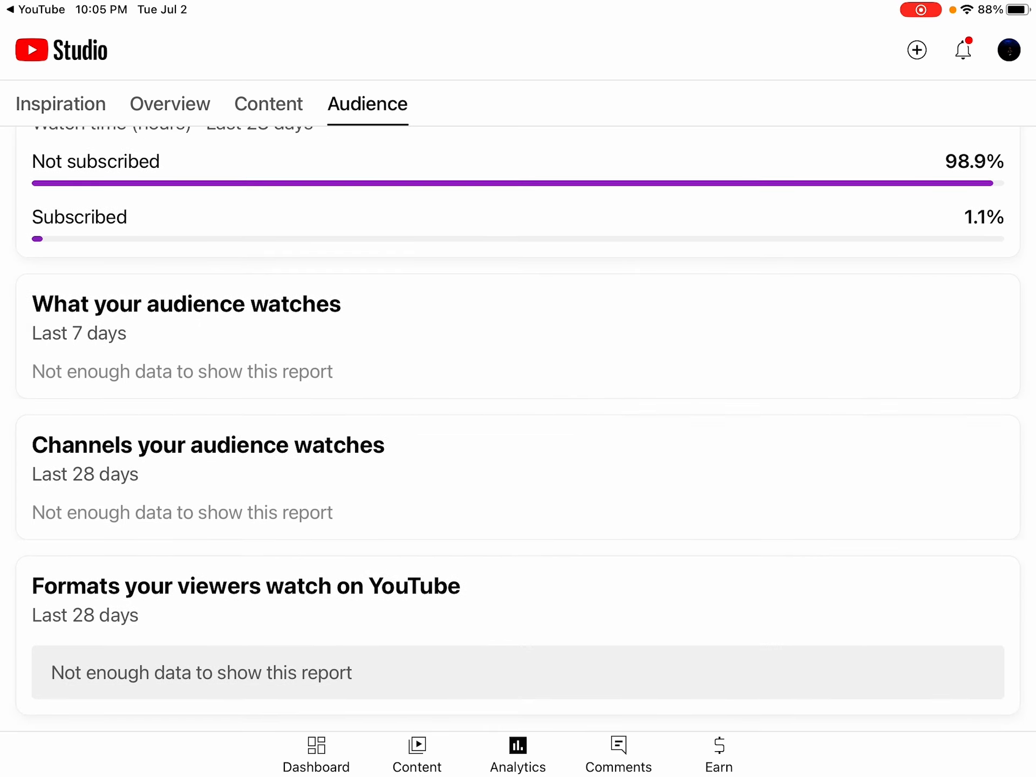
pyautogui.scroll(3)
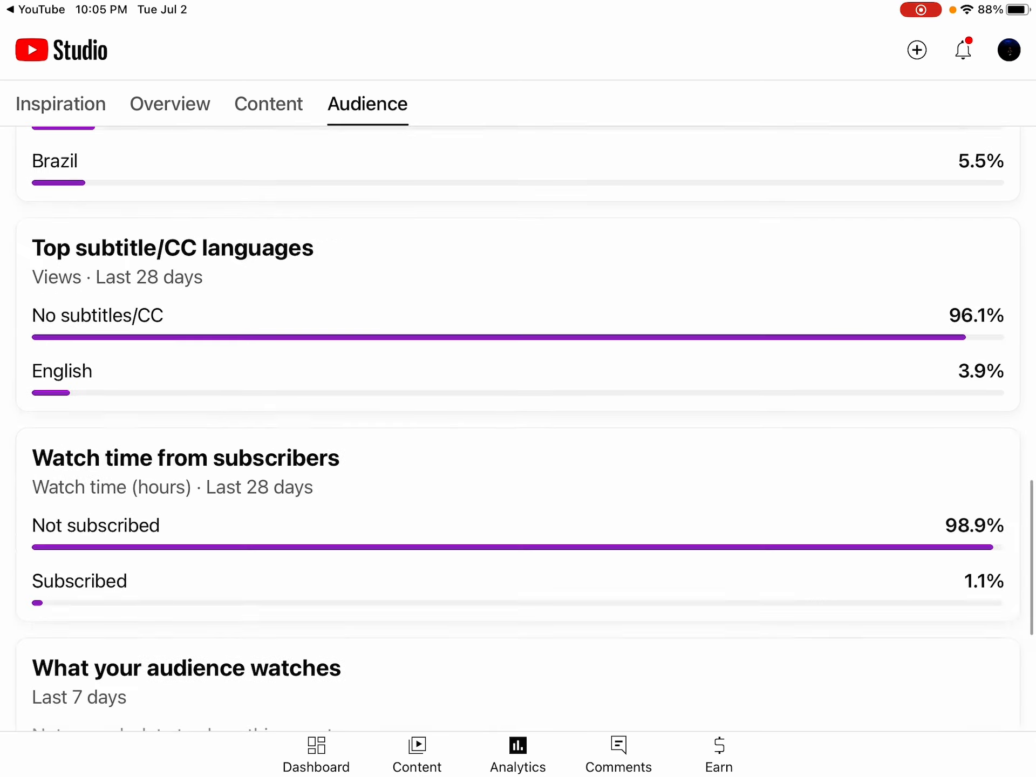
pyautogui.click(60, 104)
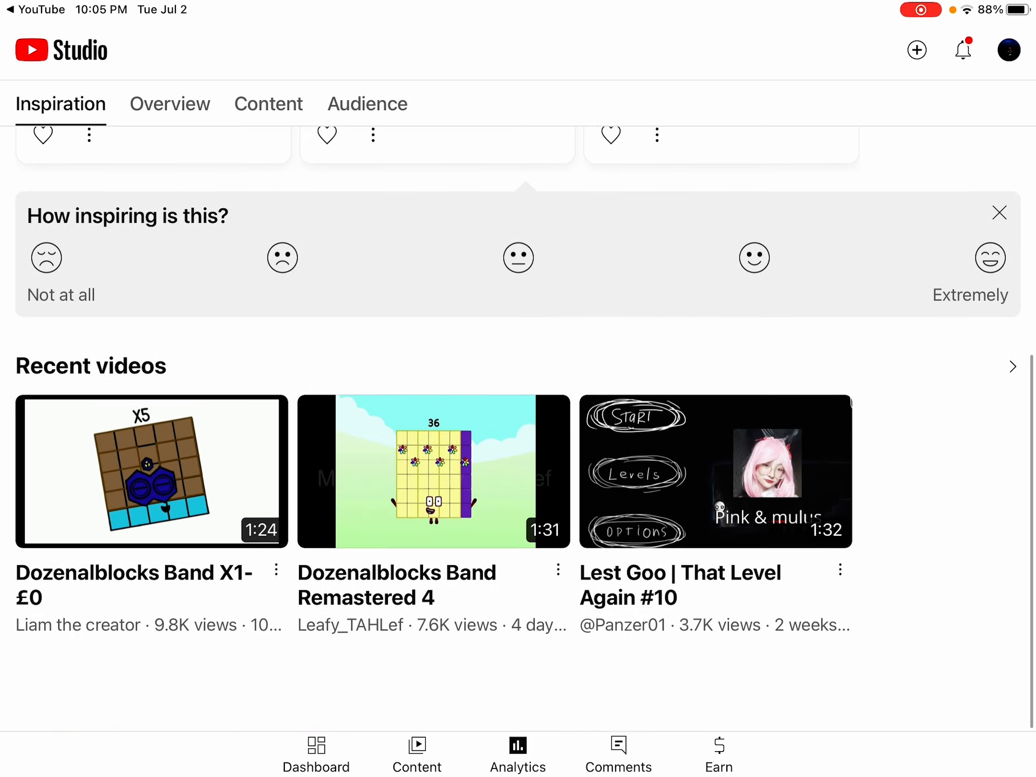
# Step: Browse the Inspiration recent videos and bring up the notifications list via the bell
pyautogui.scroll(-3)
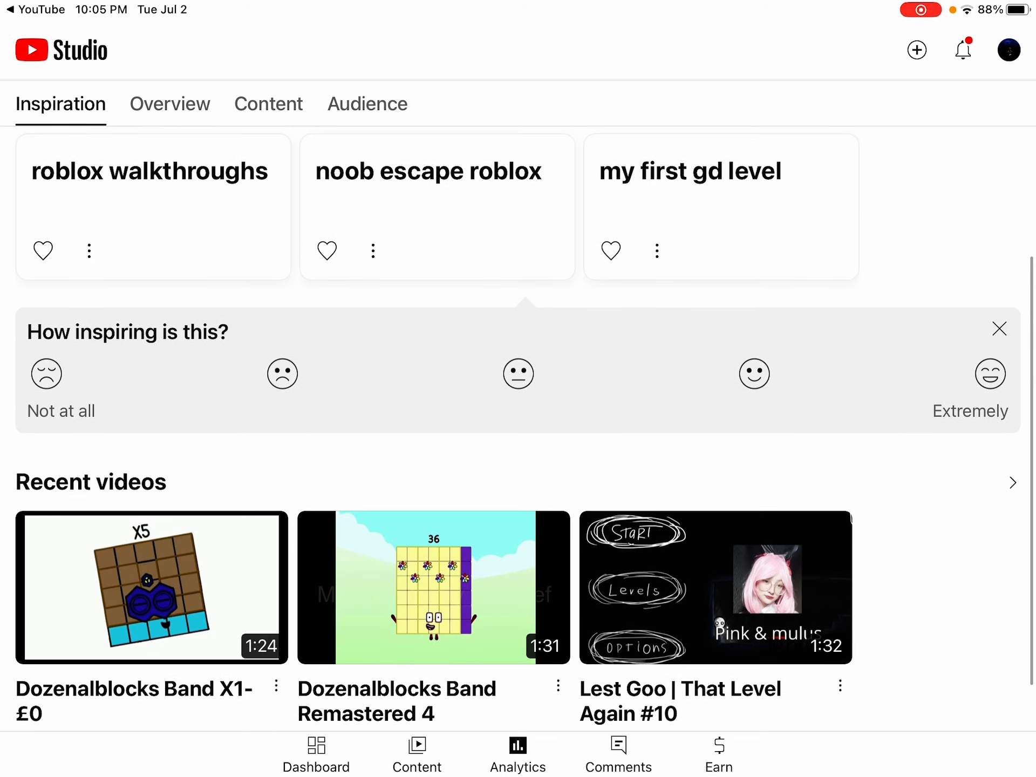
pyautogui.scroll(-3)
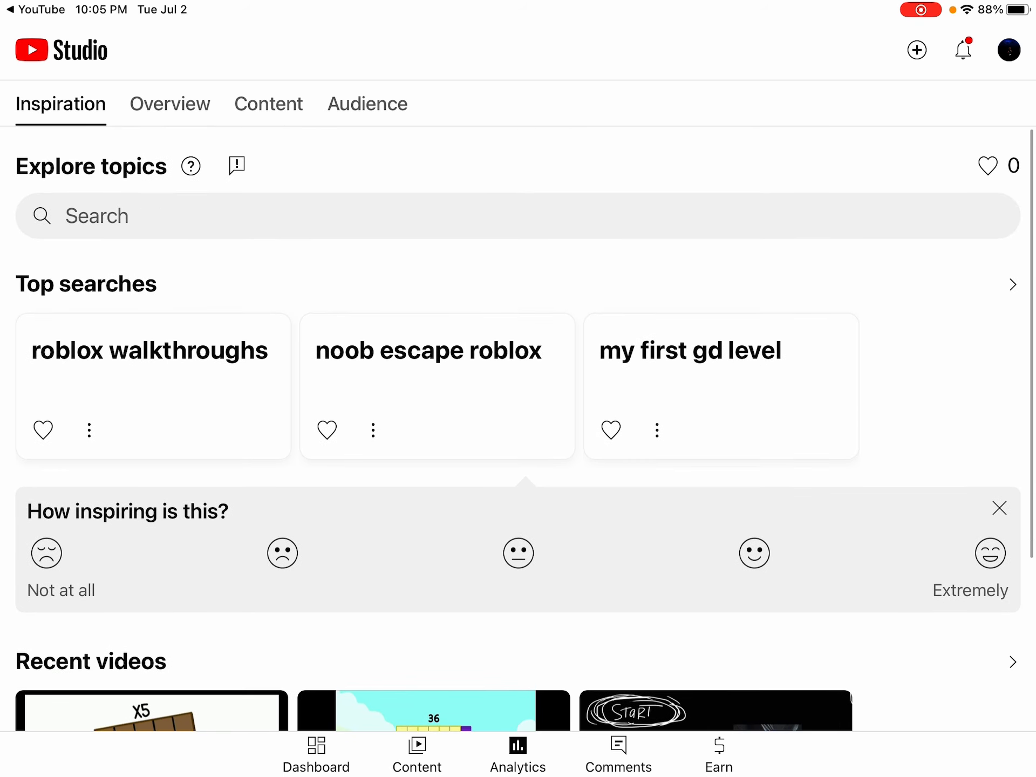
pyautogui.click(963, 49)
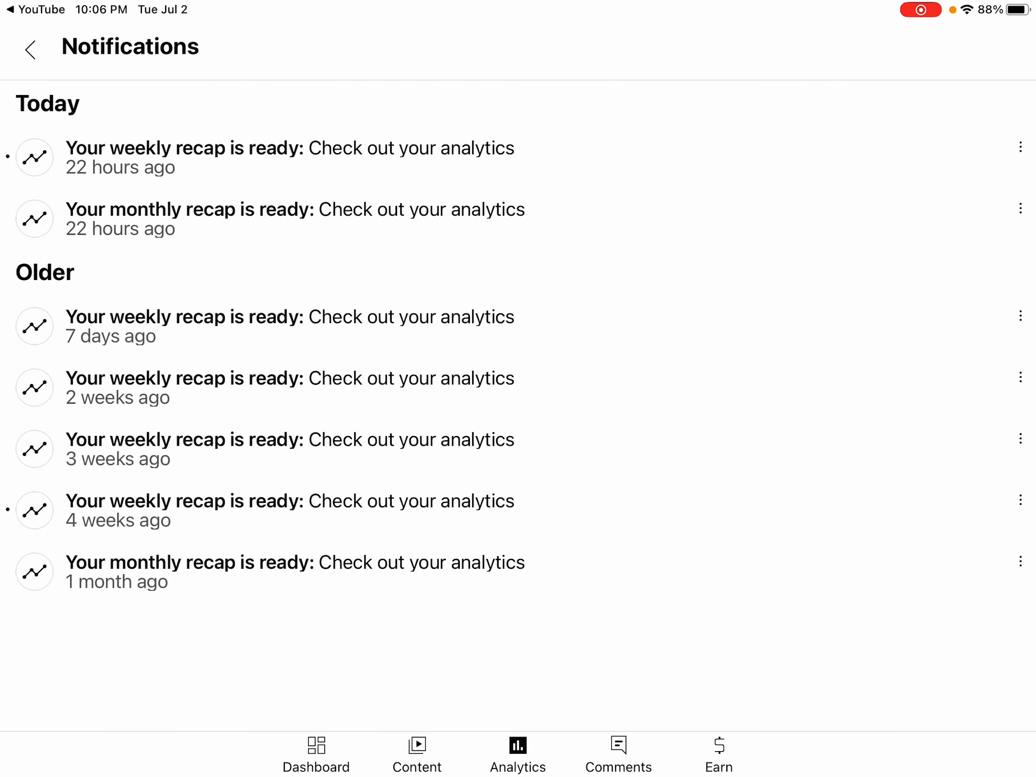
# Step: Show the 'Delete this notification' option for the month-old monthly recap alert
pyautogui.click(289, 156)
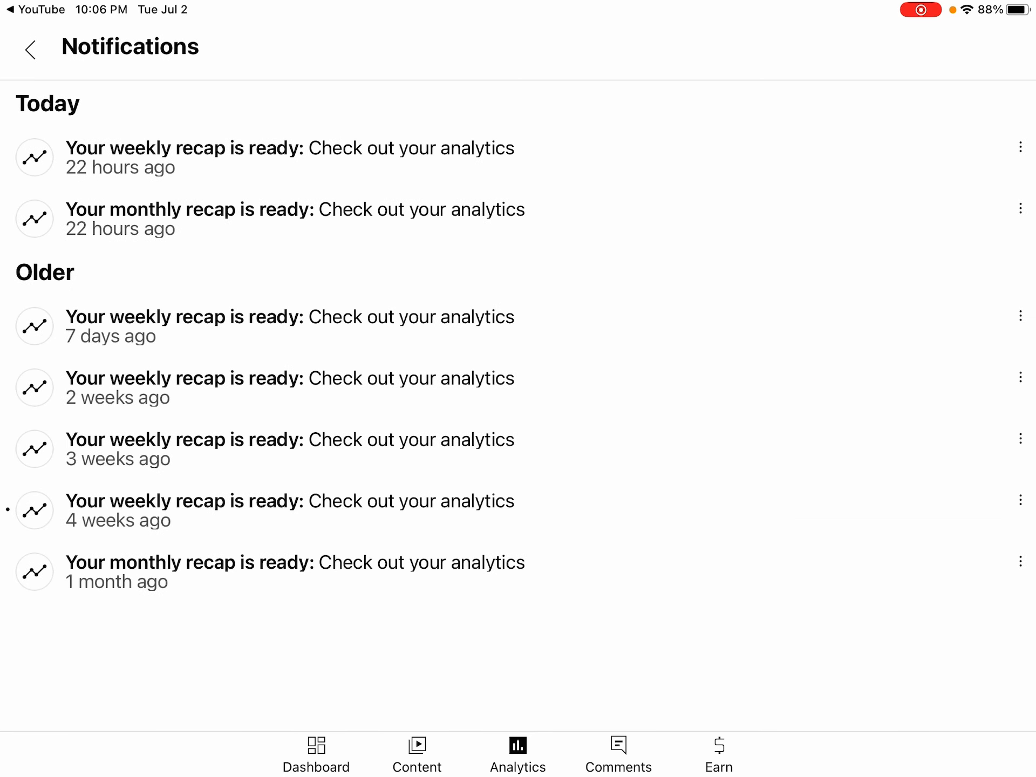
pyautogui.click(1020, 561)
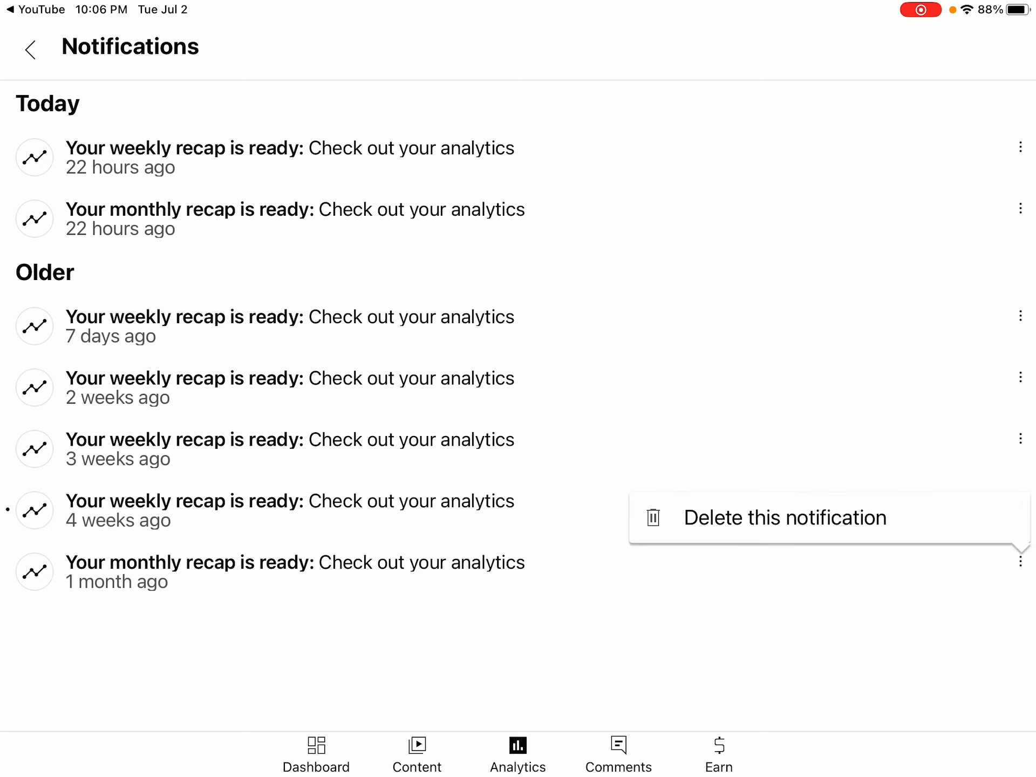